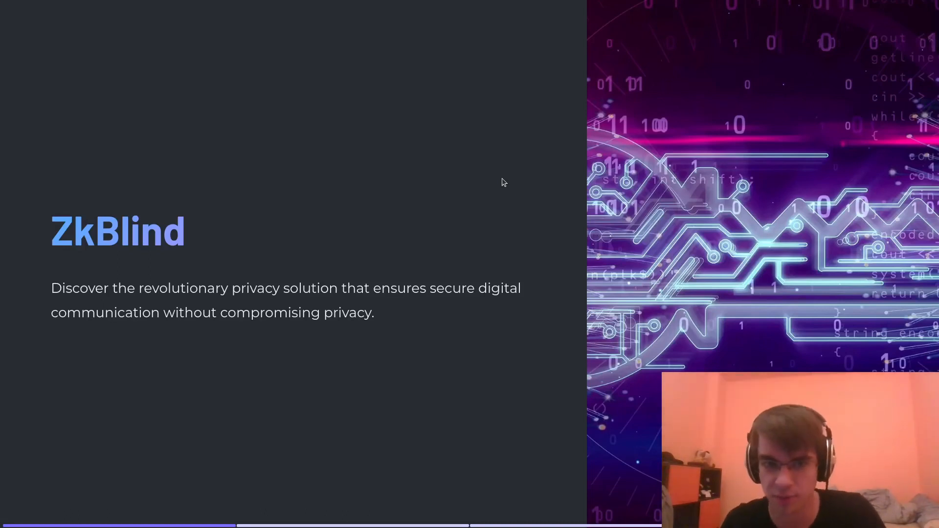
mouse_move(476, 251)
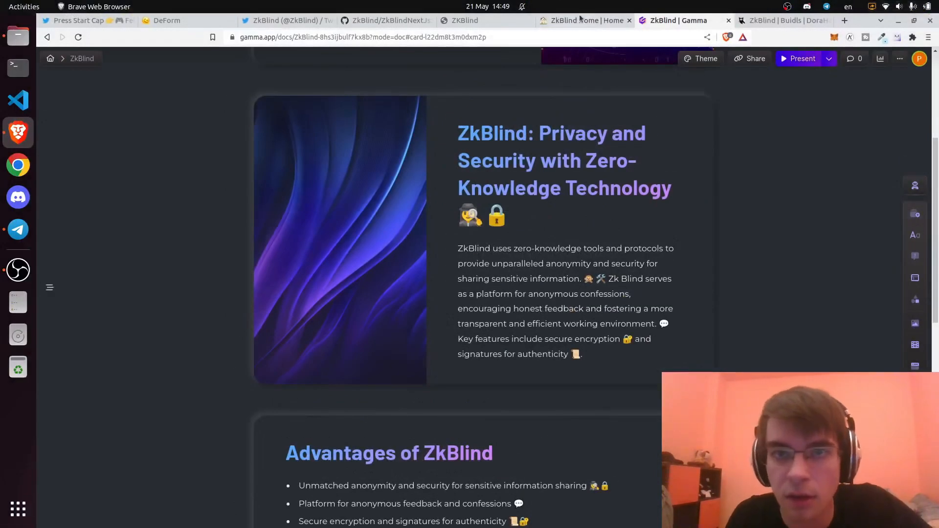
Step: Show the ZkBlindNextJs repository header, file list and About description on GitHub
click(386, 21)
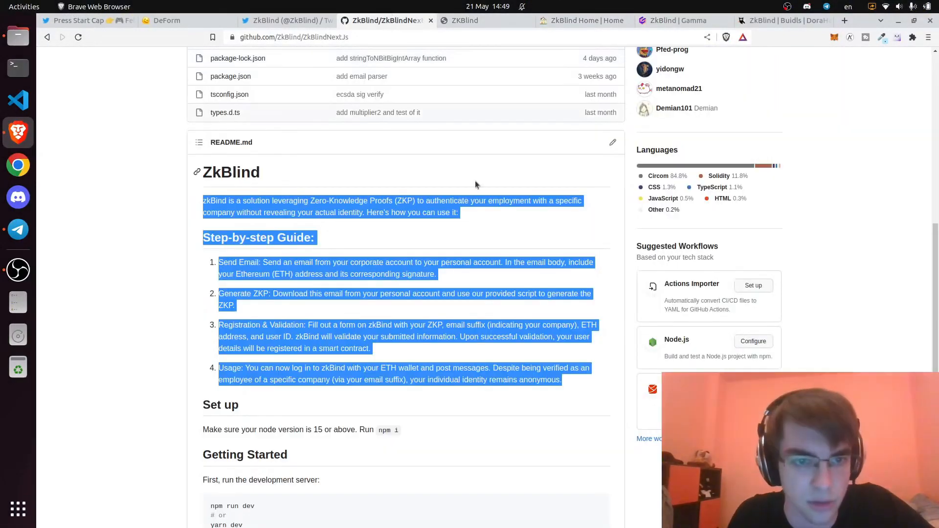
scroll(up, 3)
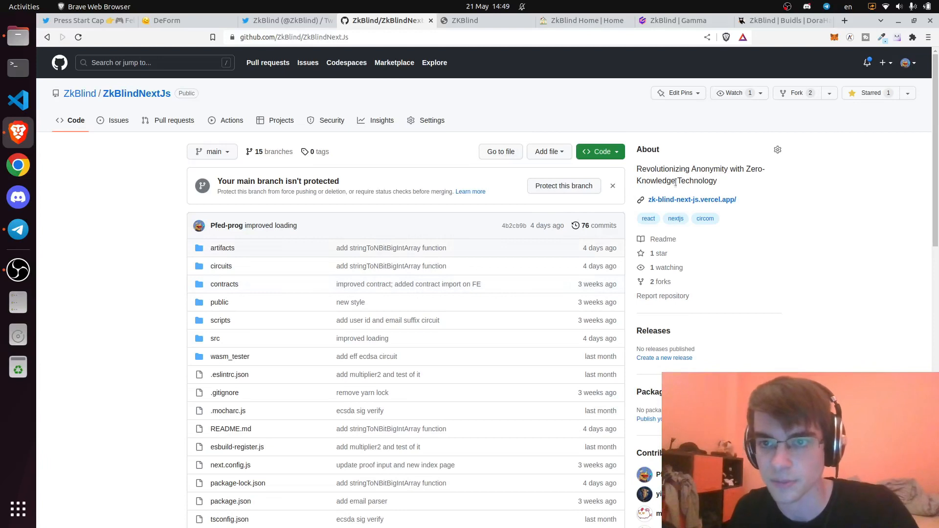
scroll(down, 3)
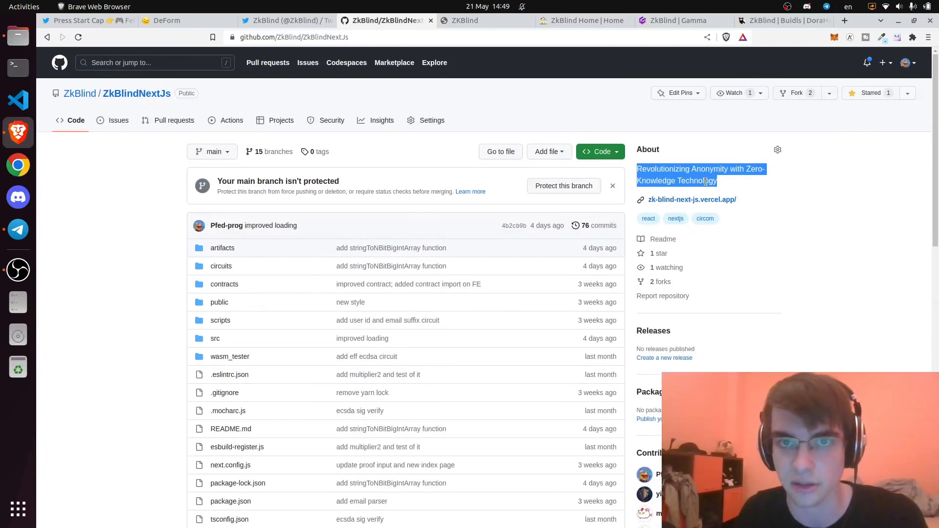
Step: Read the README's Step-by-step Guide, highlighting words such as 'Usage' in step four
scroll(down, 3)
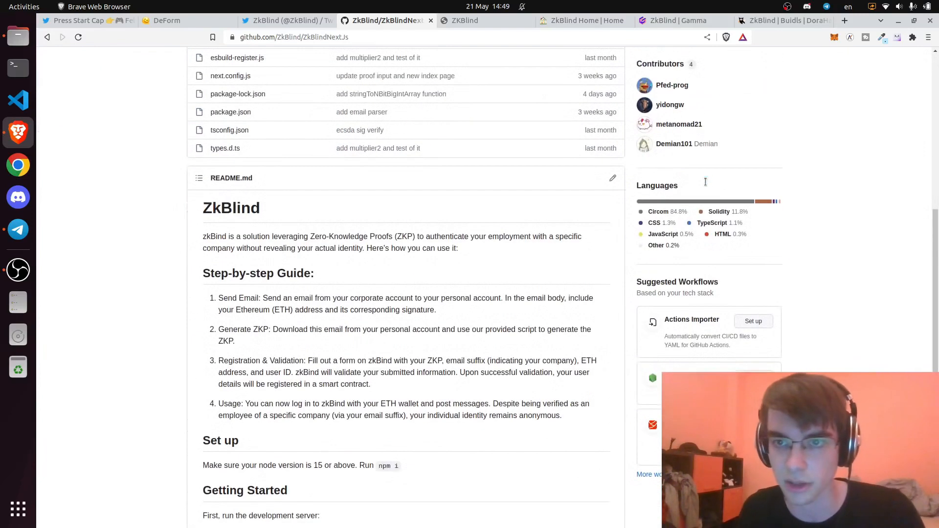
mouse_move(691, 188)
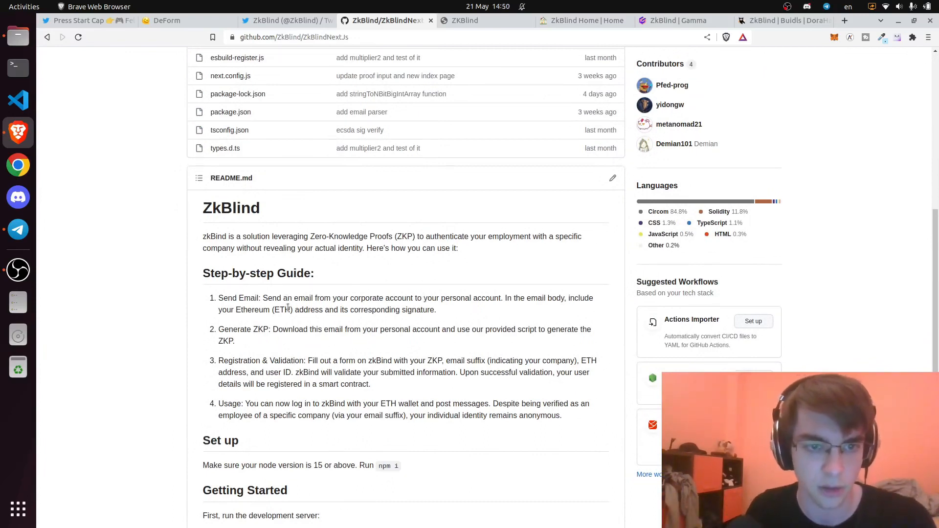
scroll(down, 3)
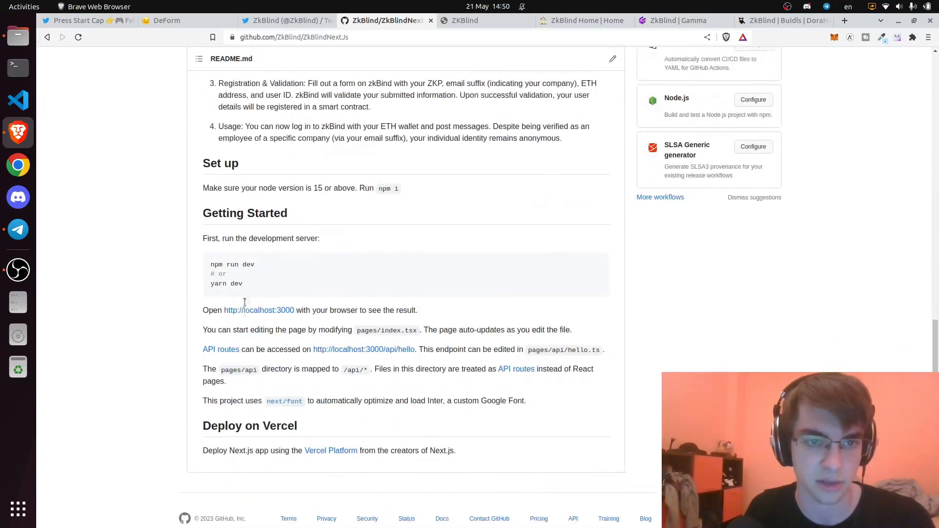
scroll(up, 3)
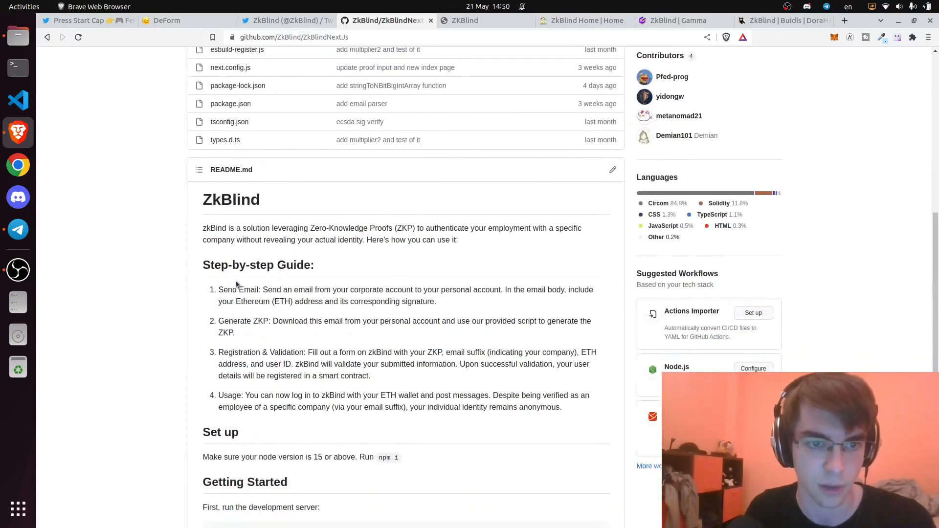
double_click(233, 290)
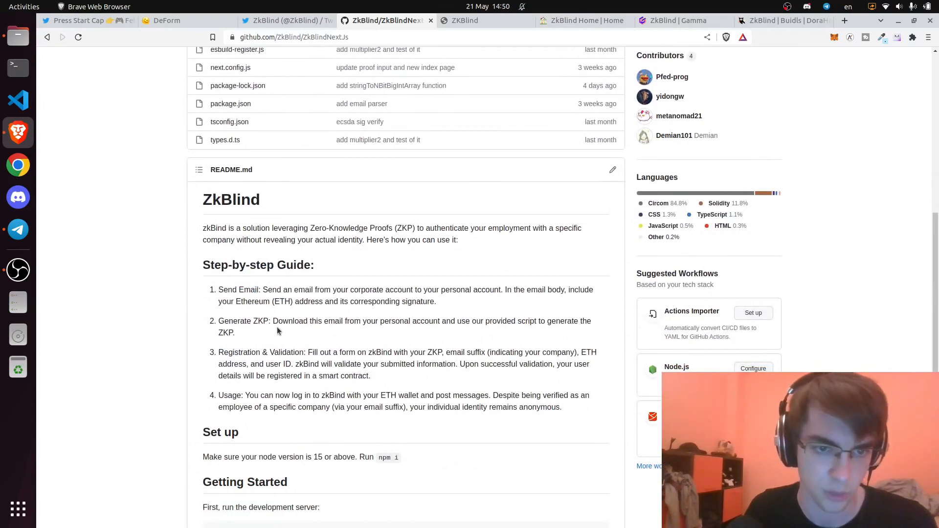
double_click(247, 320)
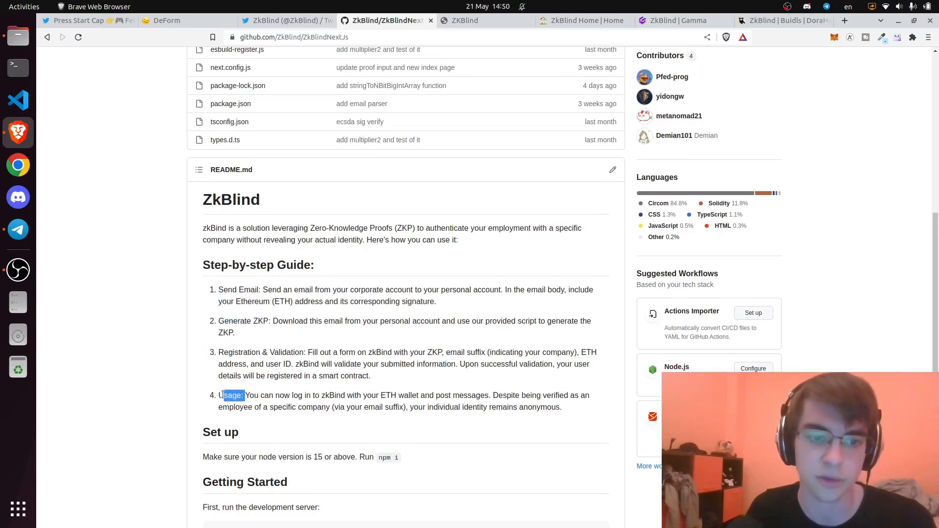
scroll(up, 3)
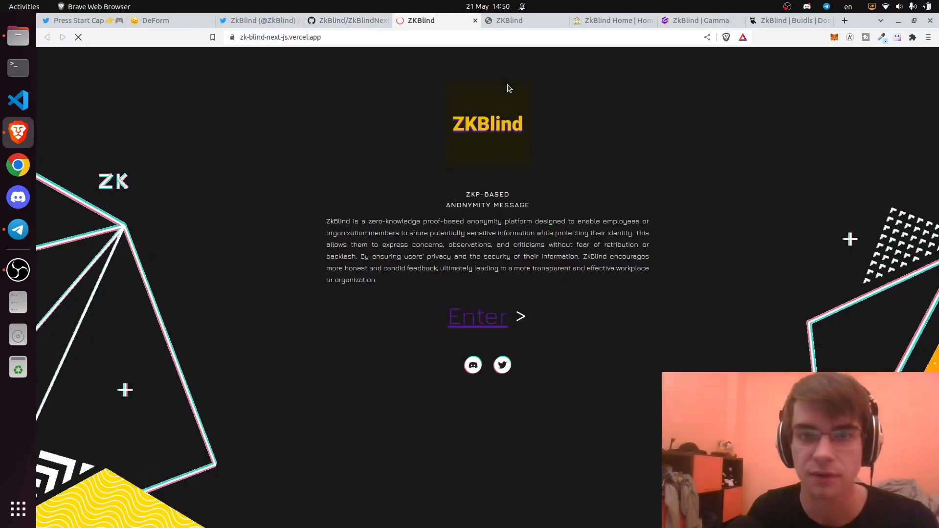
mouse_move(332, 129)
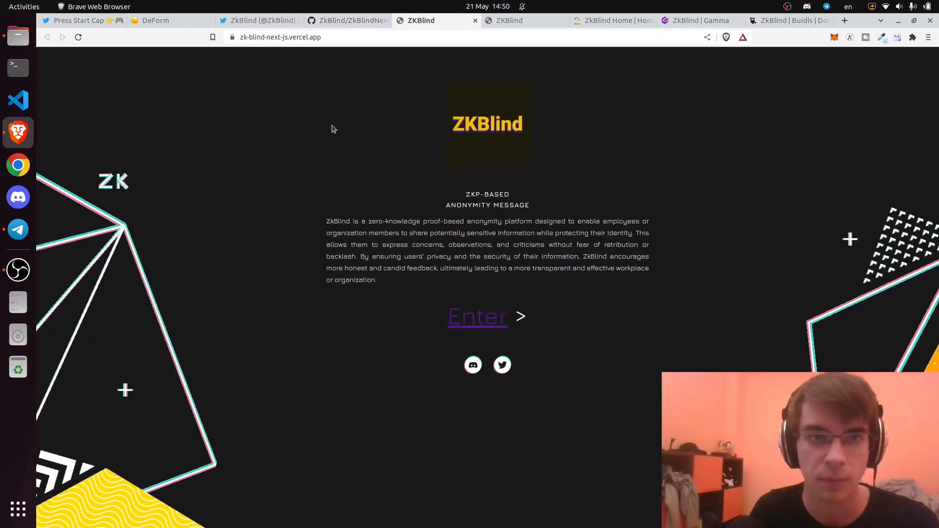
Step: Enter the ZkBlind app from its landing page and show the network switching options
click(281, 36)
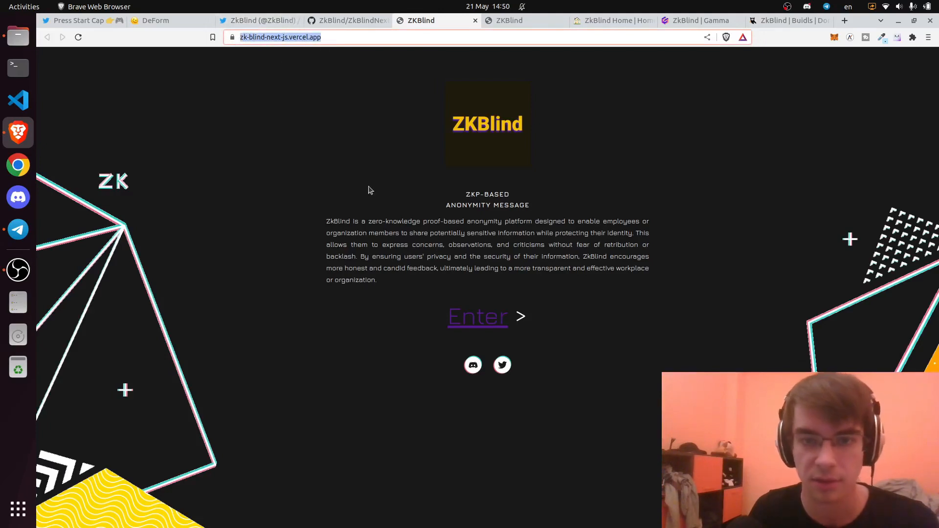
click(477, 315)
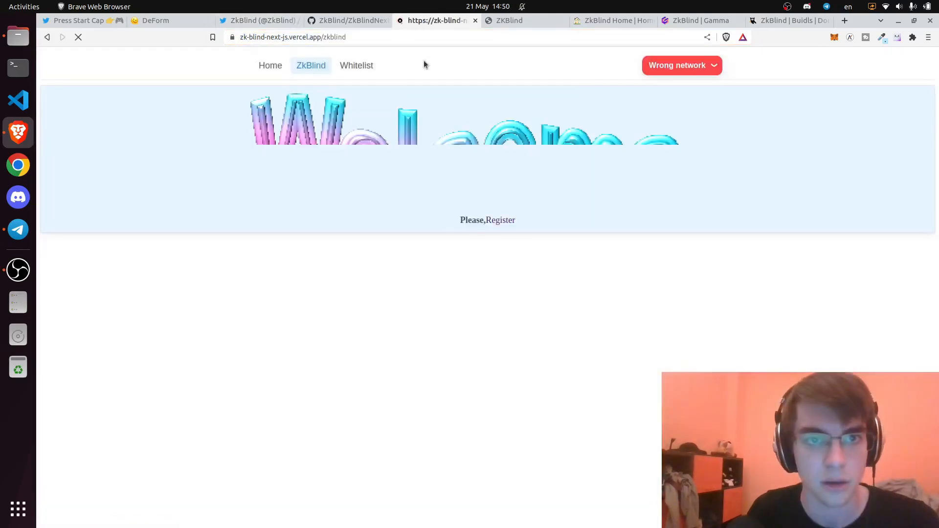
click(680, 65)
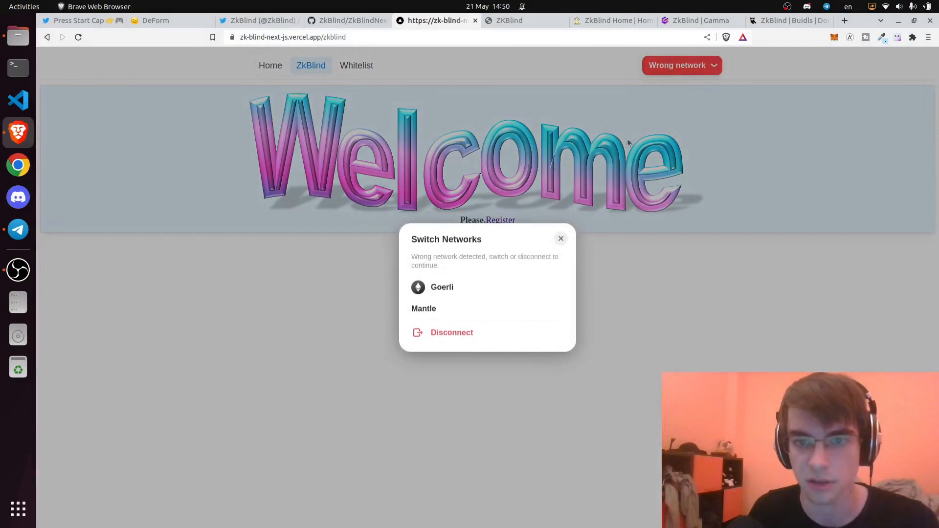
Step: Switch the wallet to Mantle, confirm it, and bring up the whitelist proof submission form
click(423, 308)
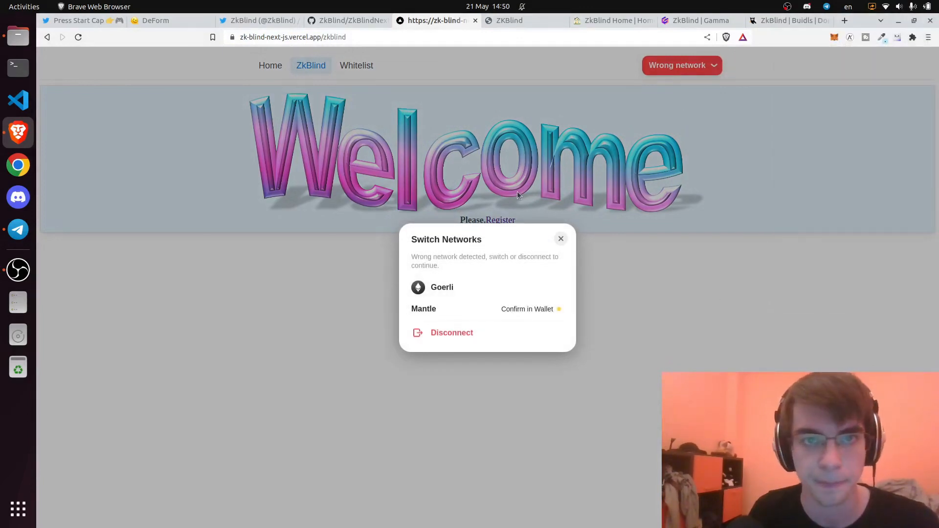
click(423, 308)
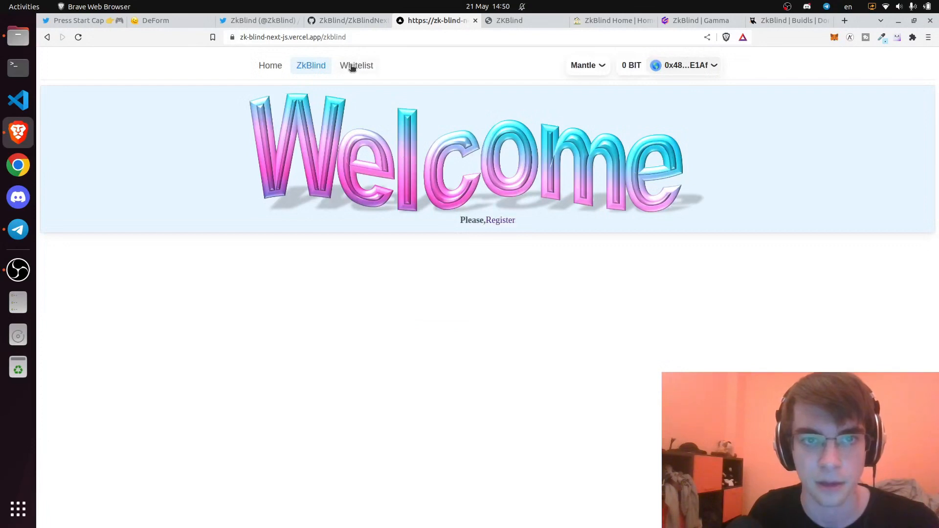
click(356, 66)
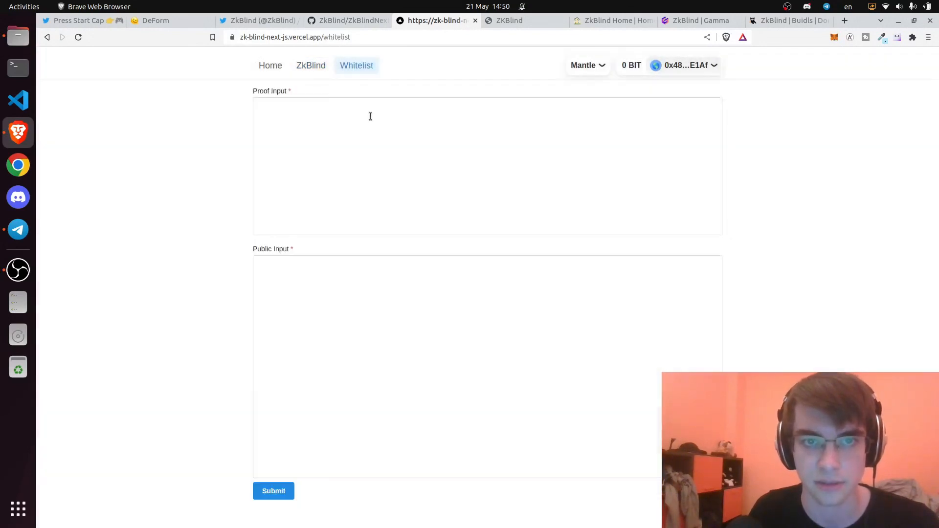